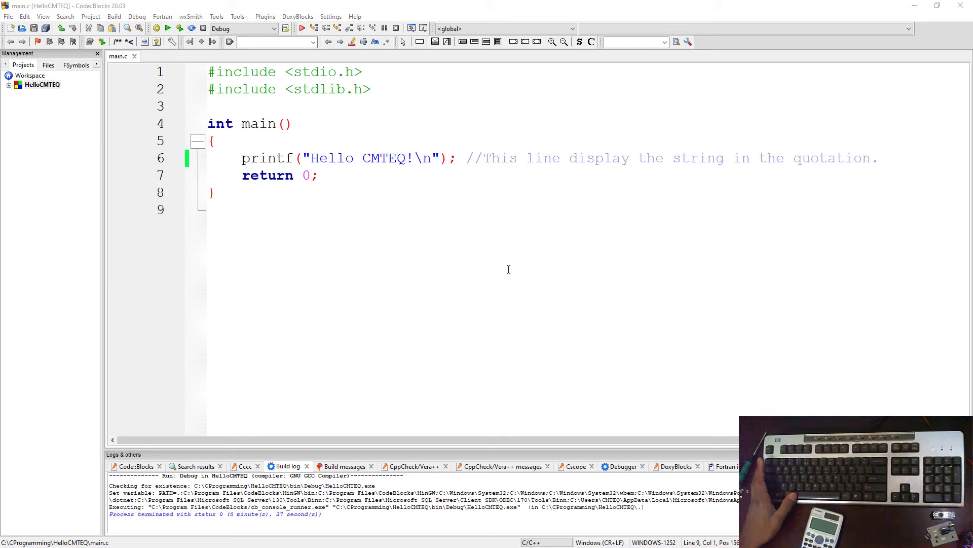
mouse_move(537, 250)
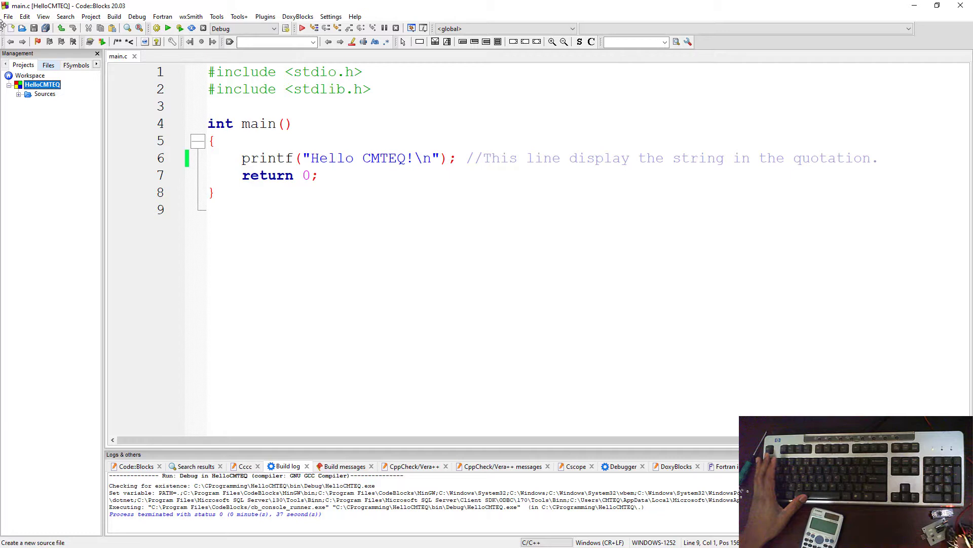
Start a new Console application project with C as the language
left_click(8, 17)
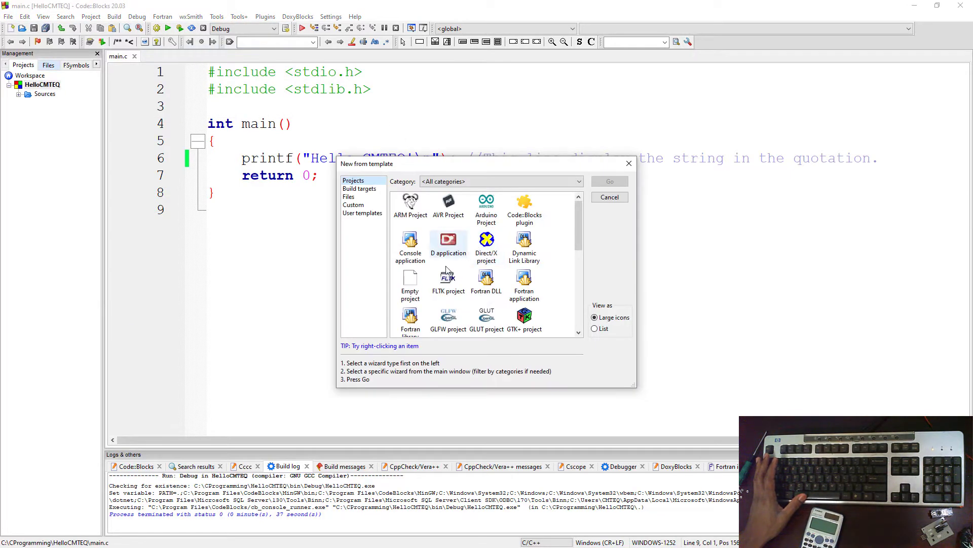
left_click(609, 197)
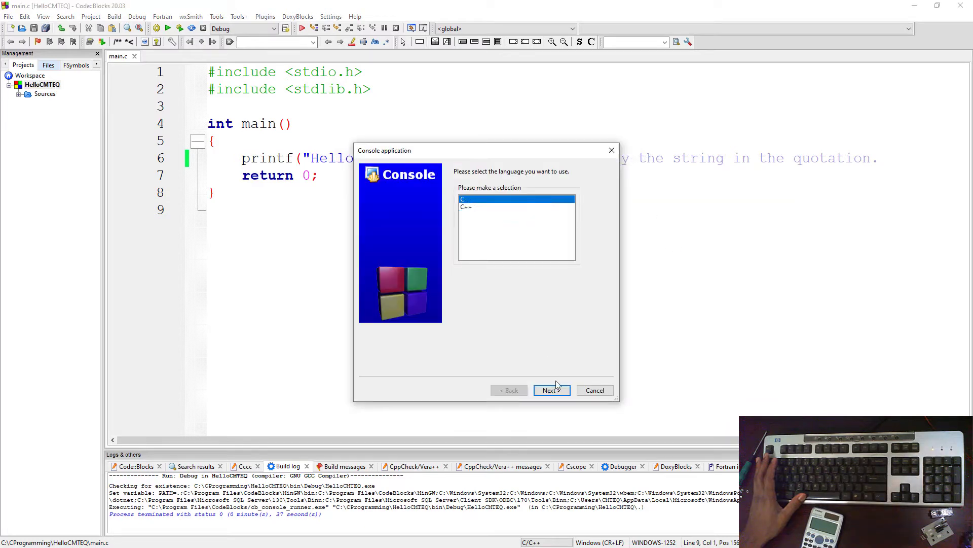
left_click(551, 390)
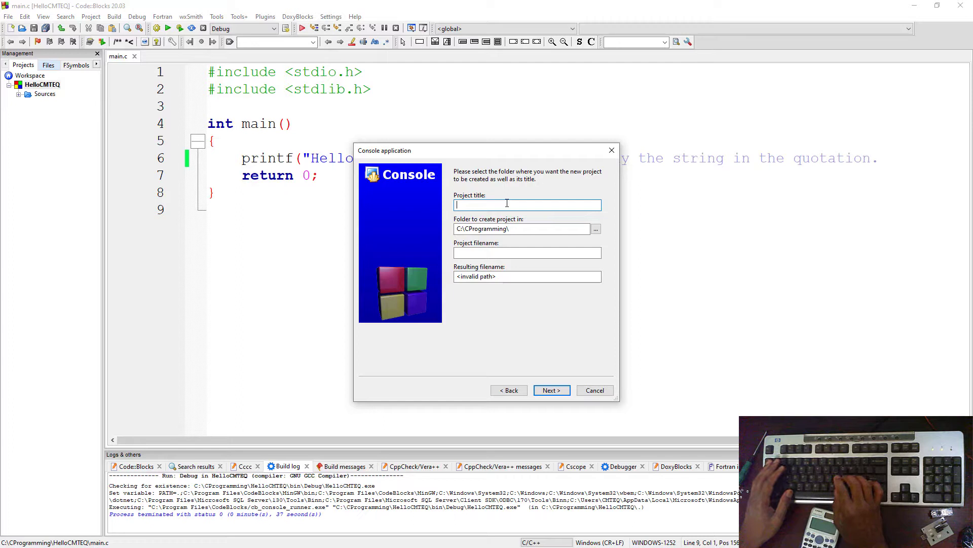
Name the project PrintNumbers and finish the wizard so main.c is generated
type("p")
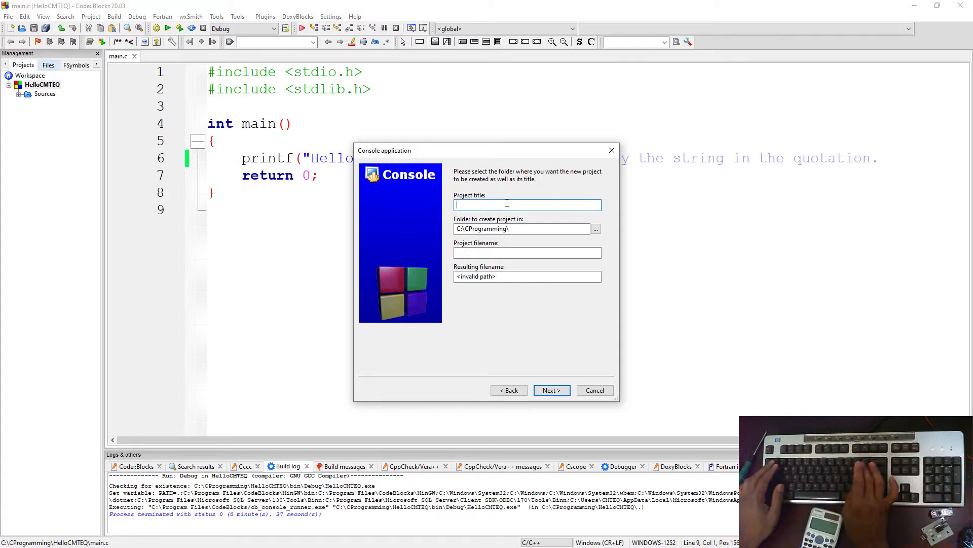
type("Print")
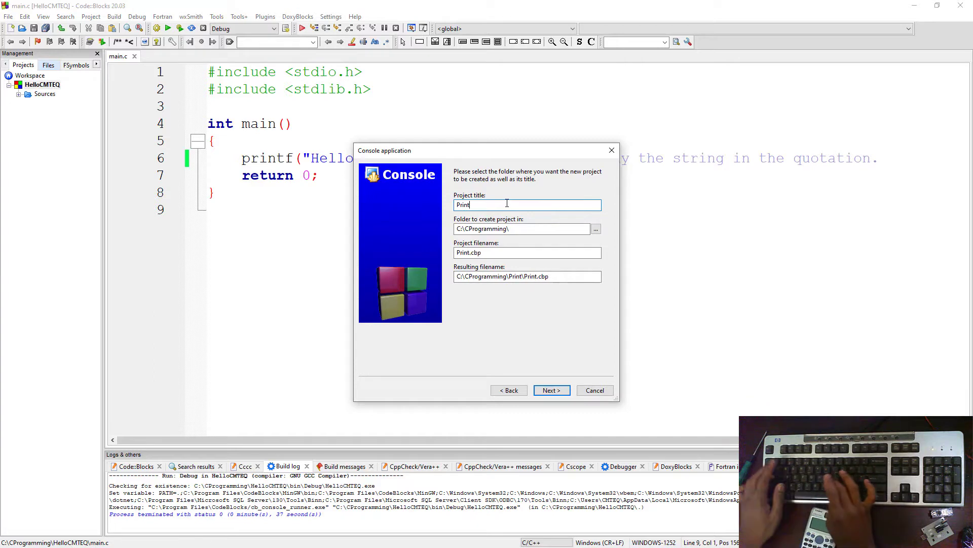
type("Numbers")
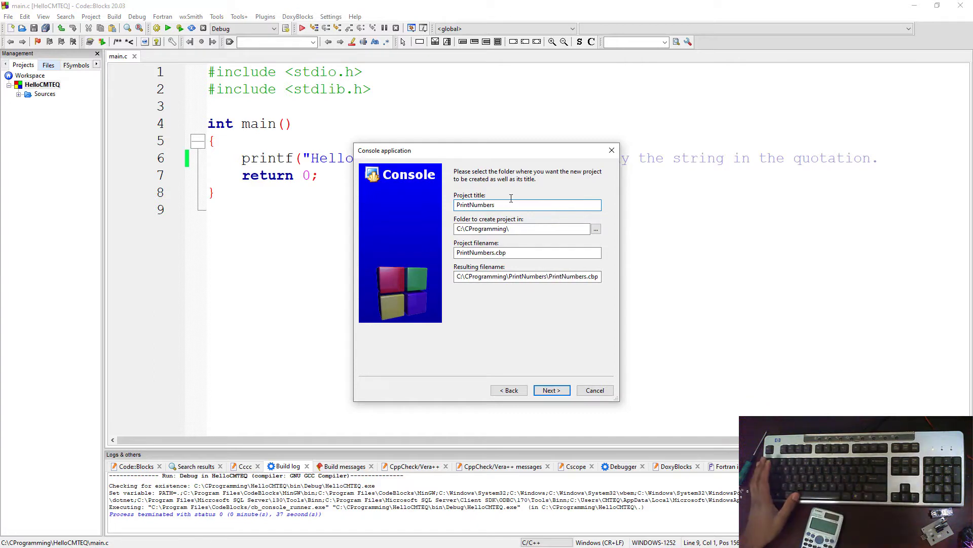
left_click(550, 390)
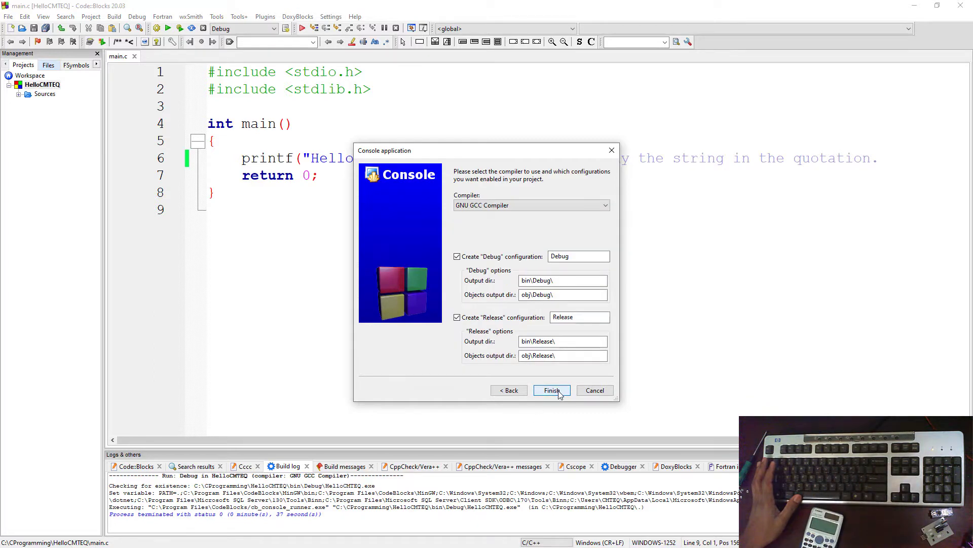
left_click(551, 389)
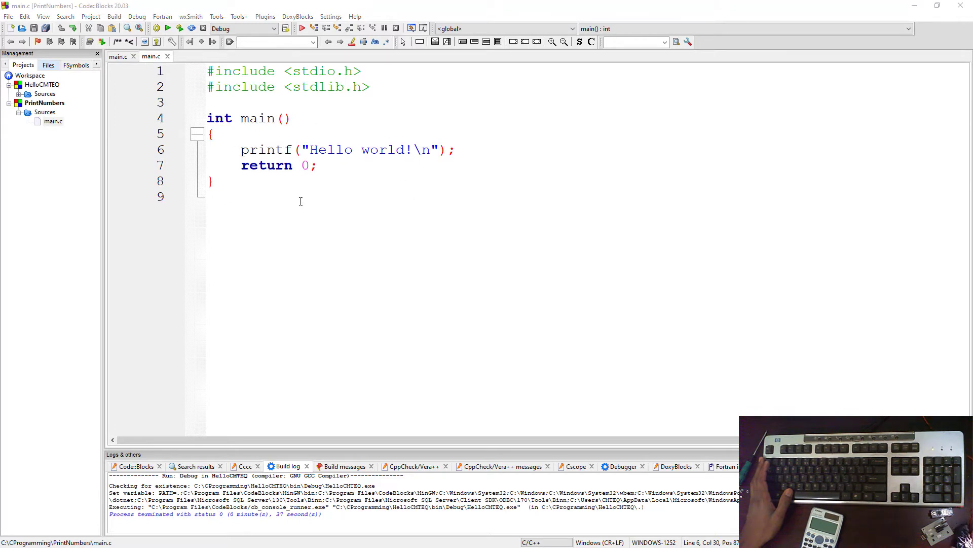
mouse_move(390, 241)
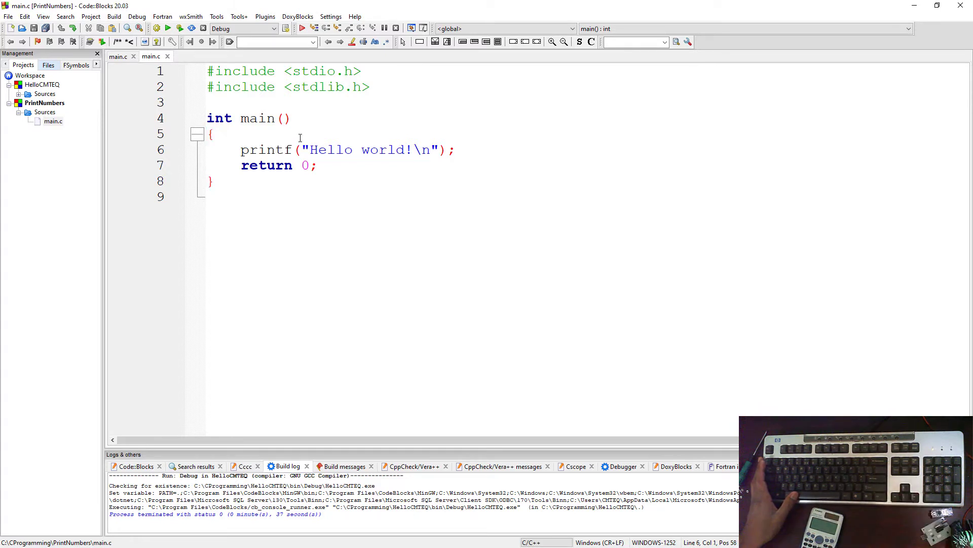
Add "int number;" as the first statement inside main
key("enter")
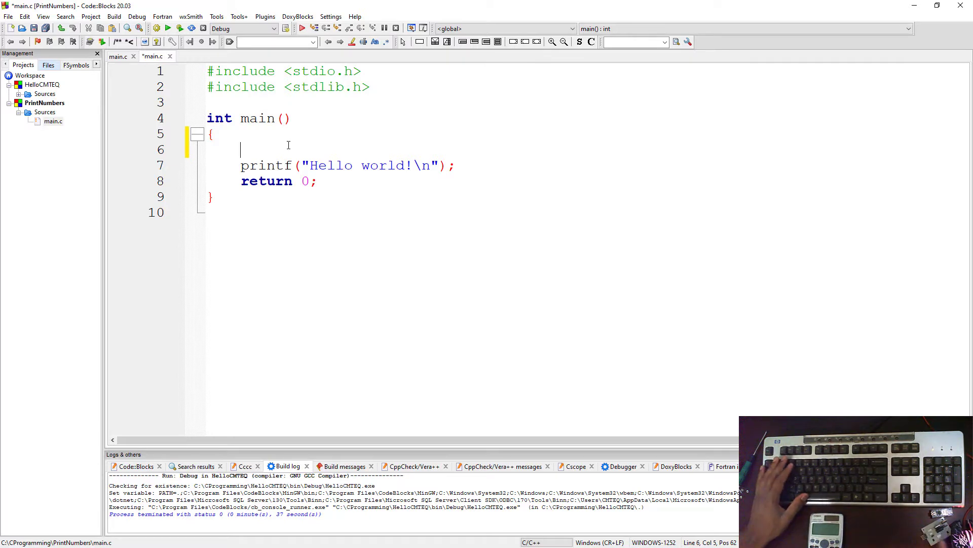
type("in")
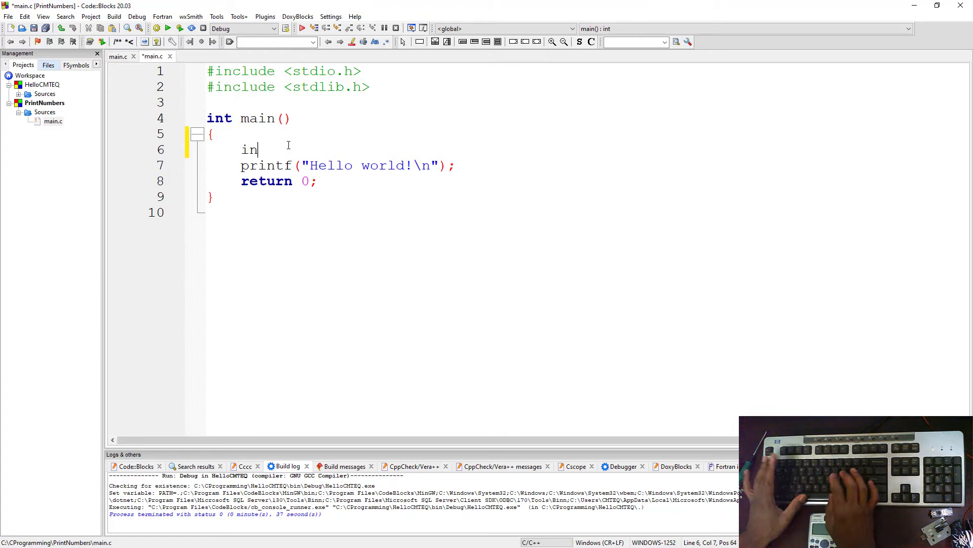
type("tt")
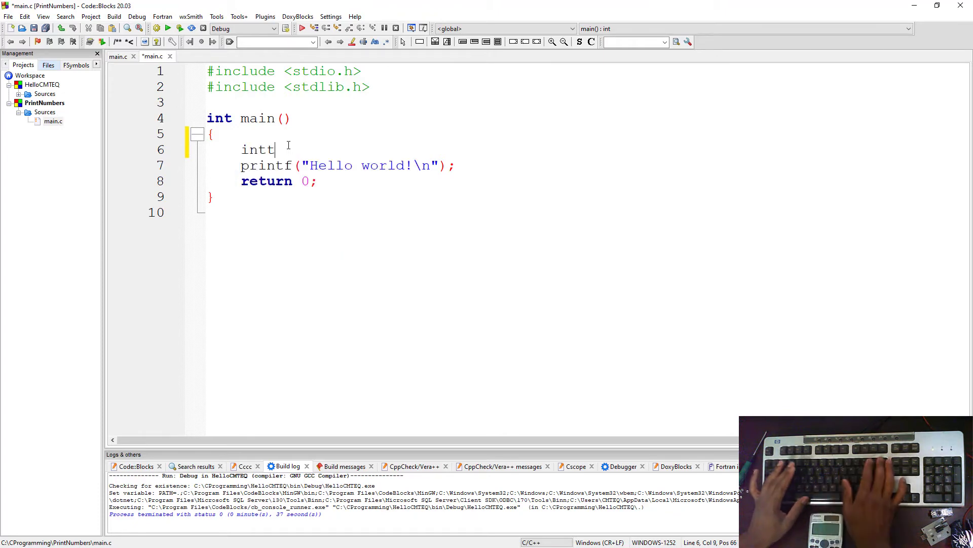
key("BackSpace")
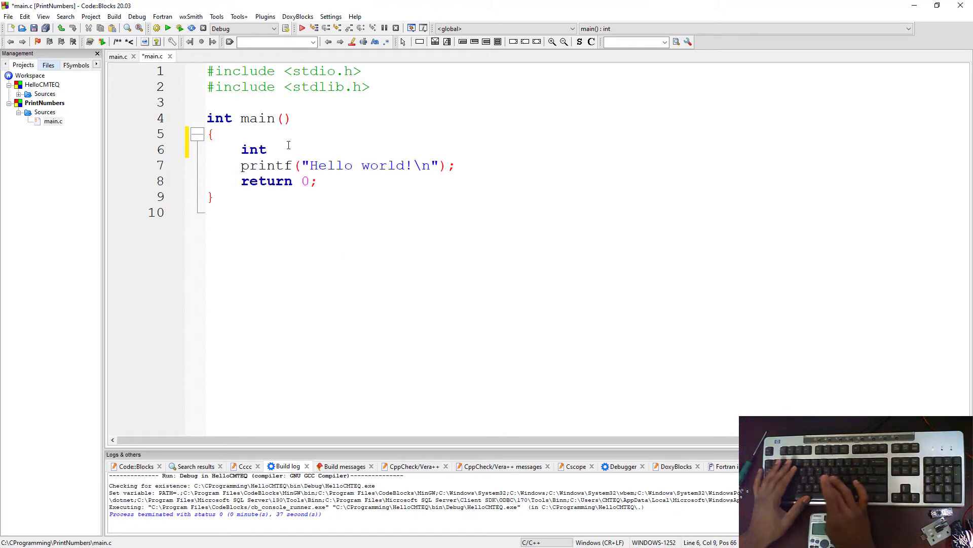
type("num")
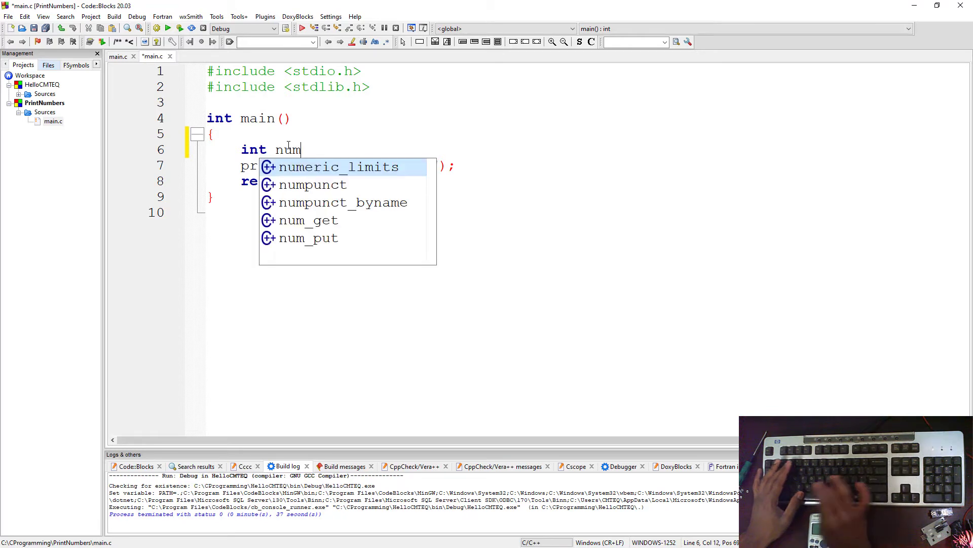
type("ber;")
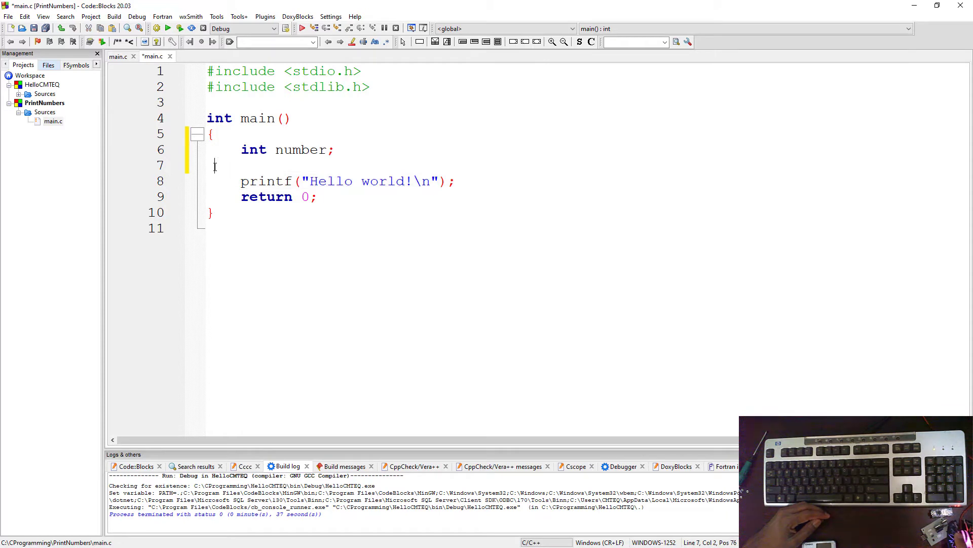
Change the printf text to "Enter a Number!" and leave blank lines before return
key("Backspace")
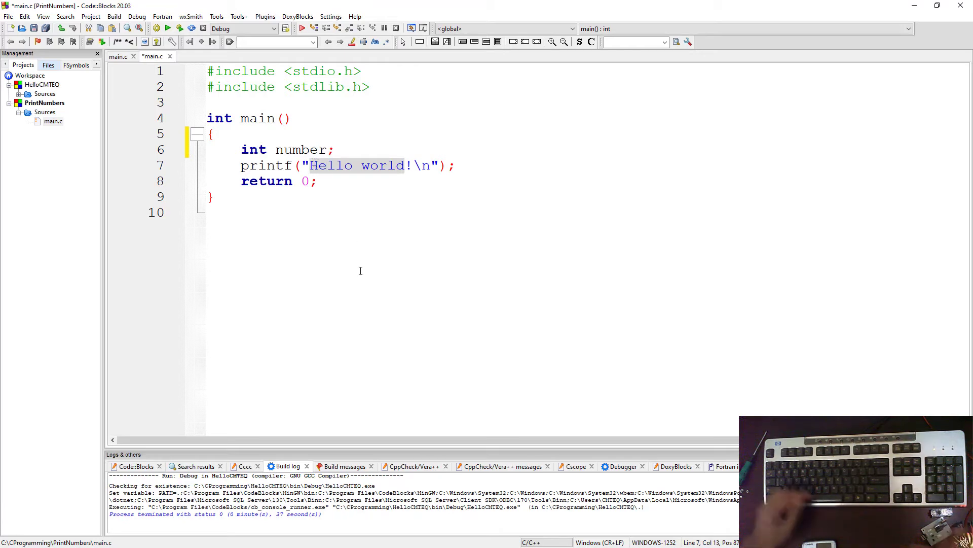
type("En")
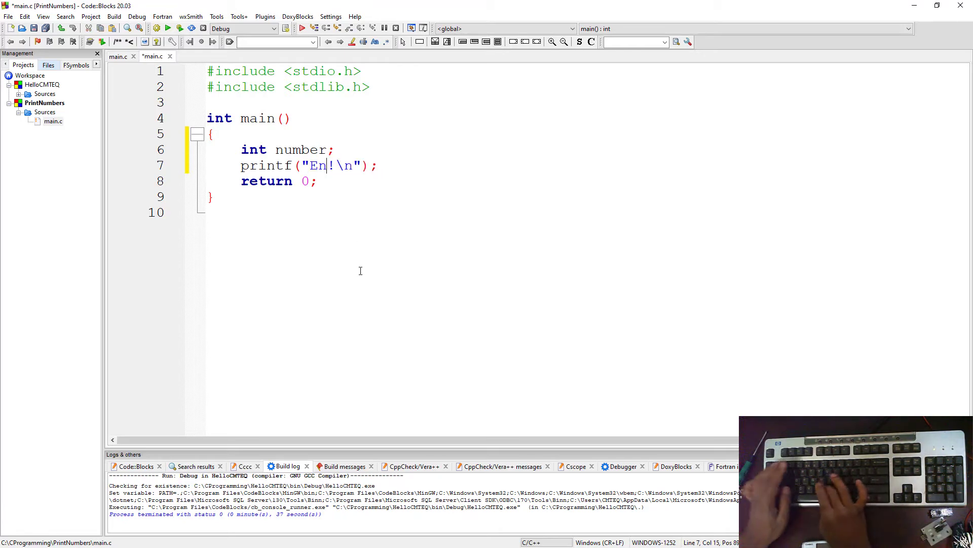
type("ter a Num")
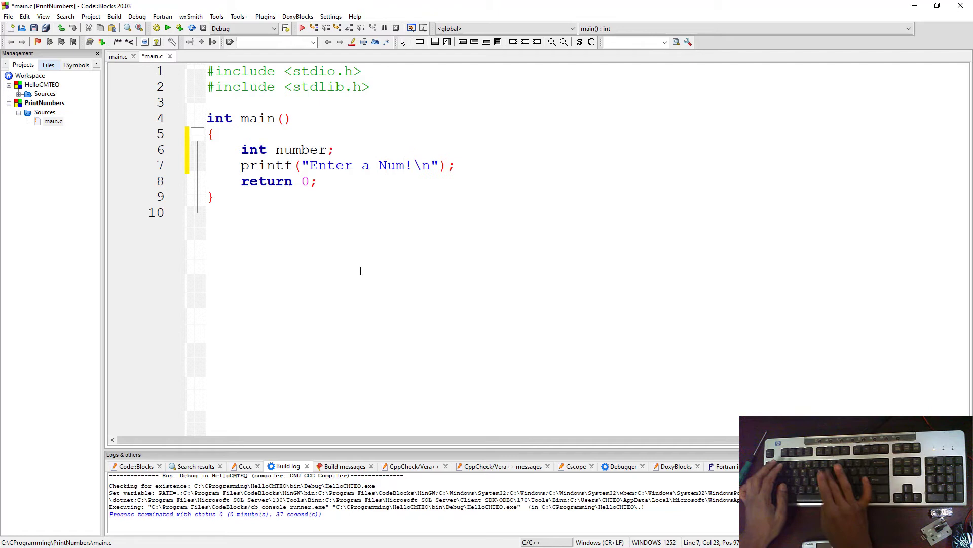
type("ber")
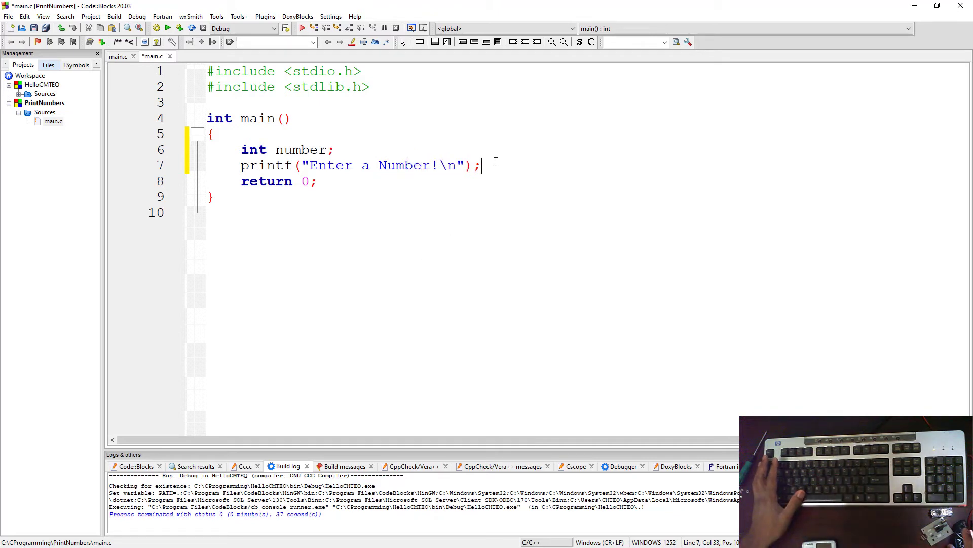
key("enter")
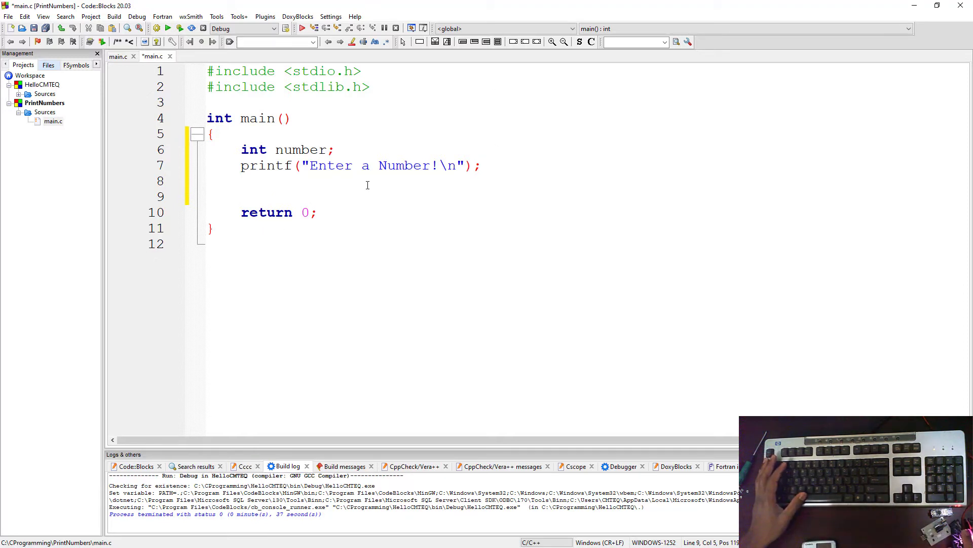
Add an //Accept user input comment and a scanf(); skeleton above return 0;
type("//")
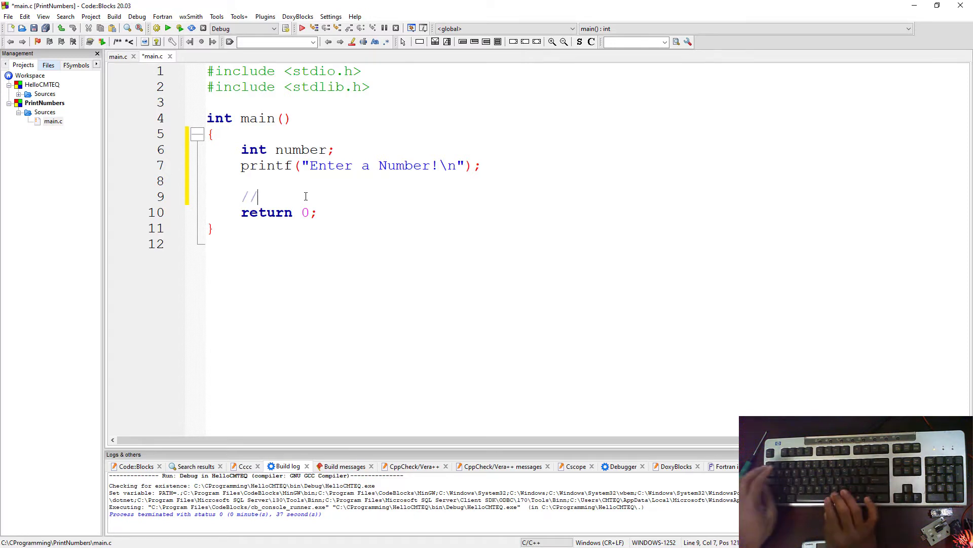
type("Ad")
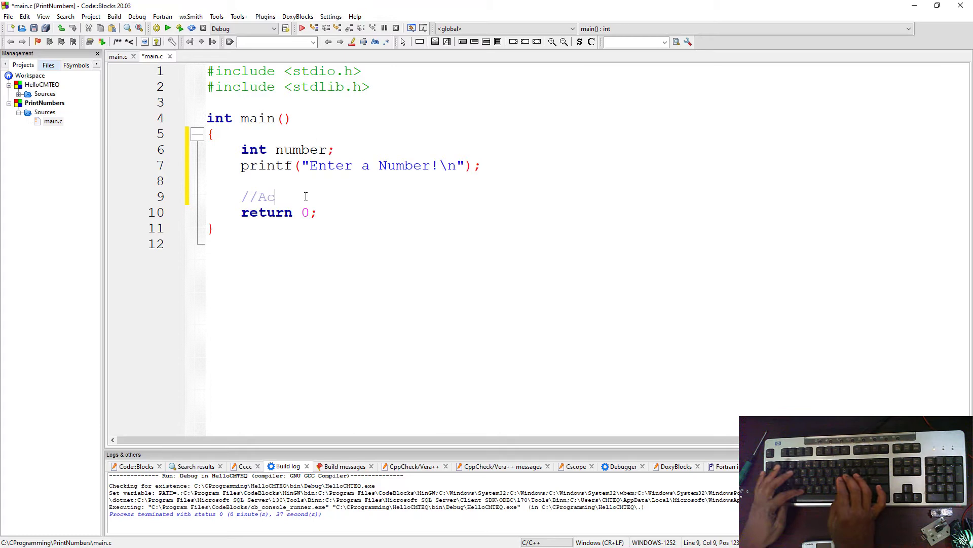
type("cept user input")
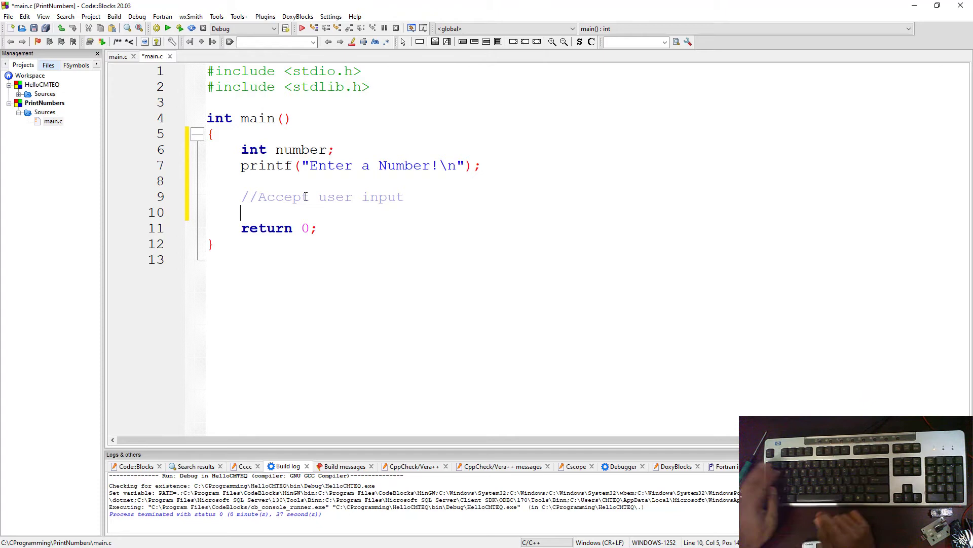
type("scanf")
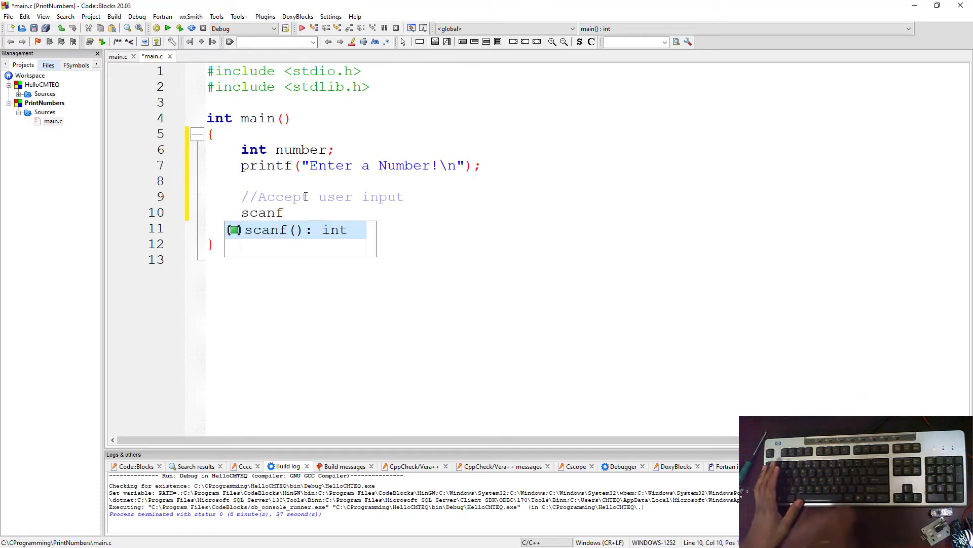
type("return 0;")
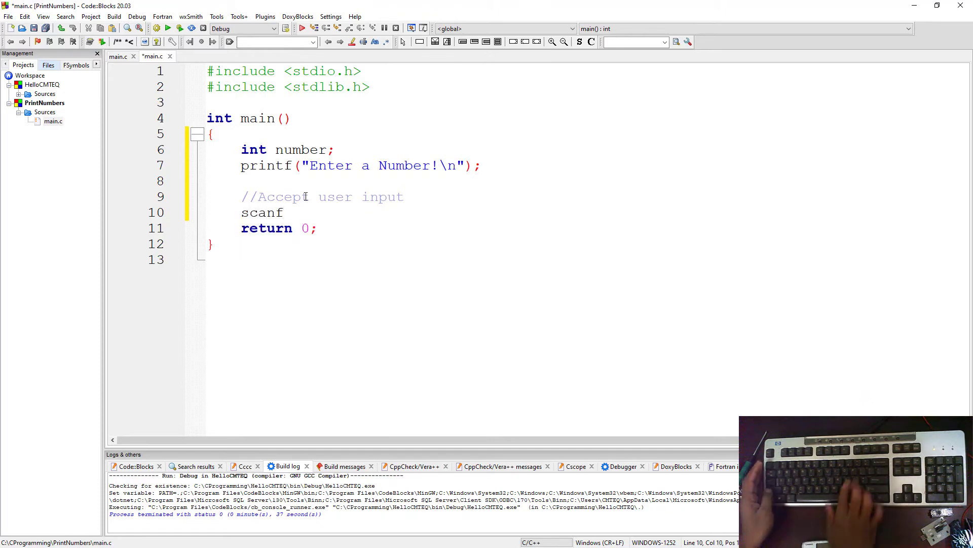
type("();")
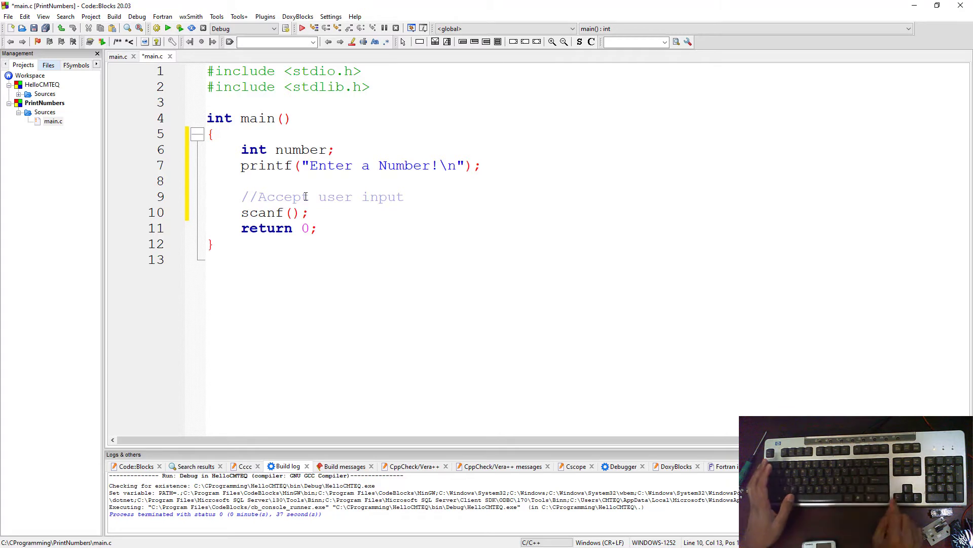
Fill the scanf arguments with "%d" and &number to read an integer
left_click(291, 212)
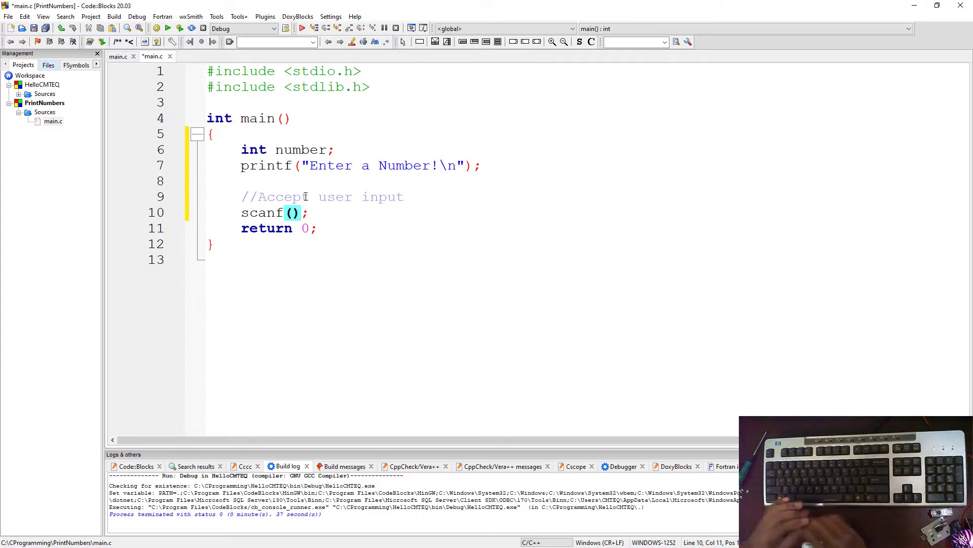
type("\"")
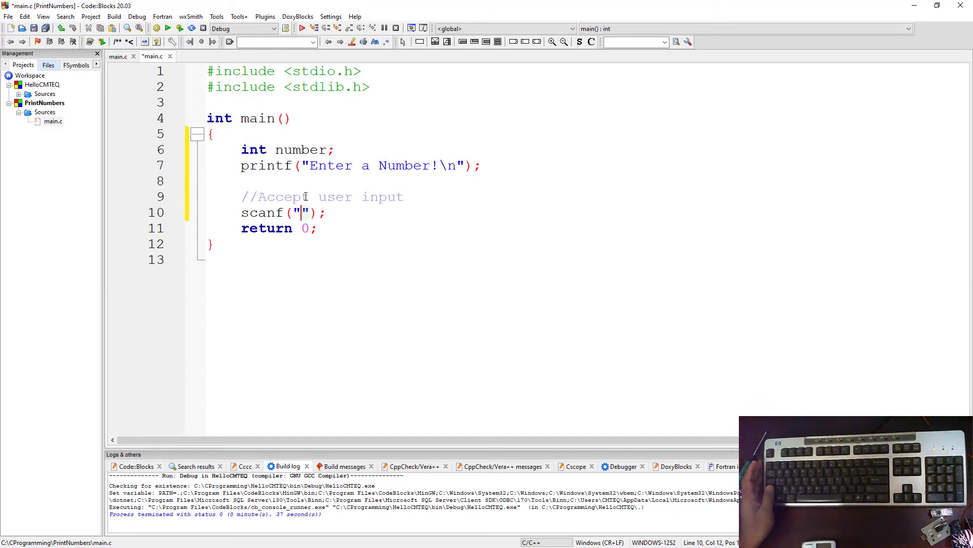
type("%d")
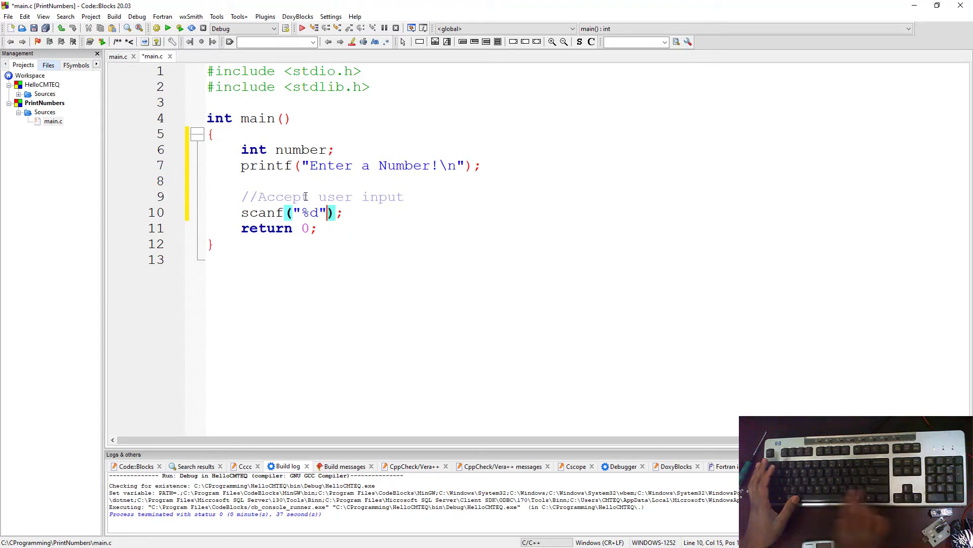
type(",")
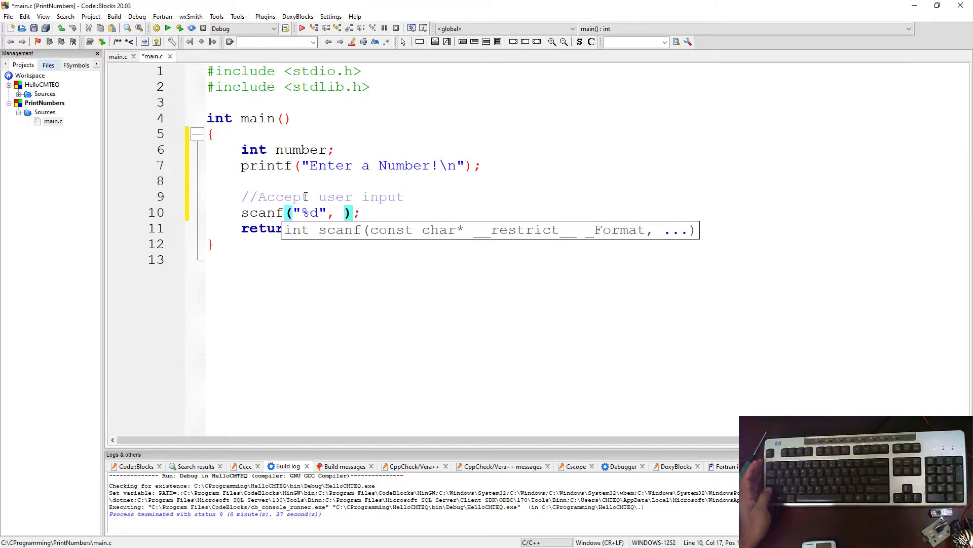
type("&")
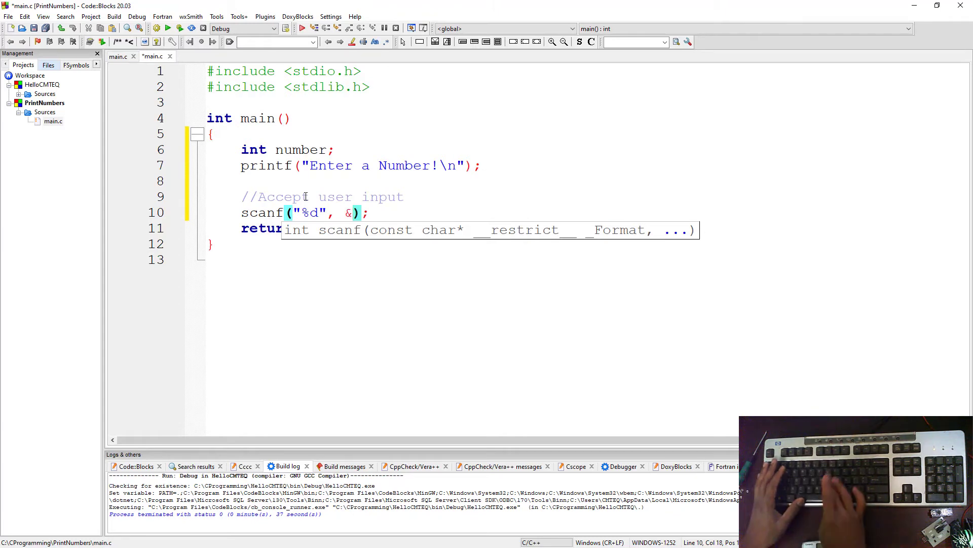
type("numer")
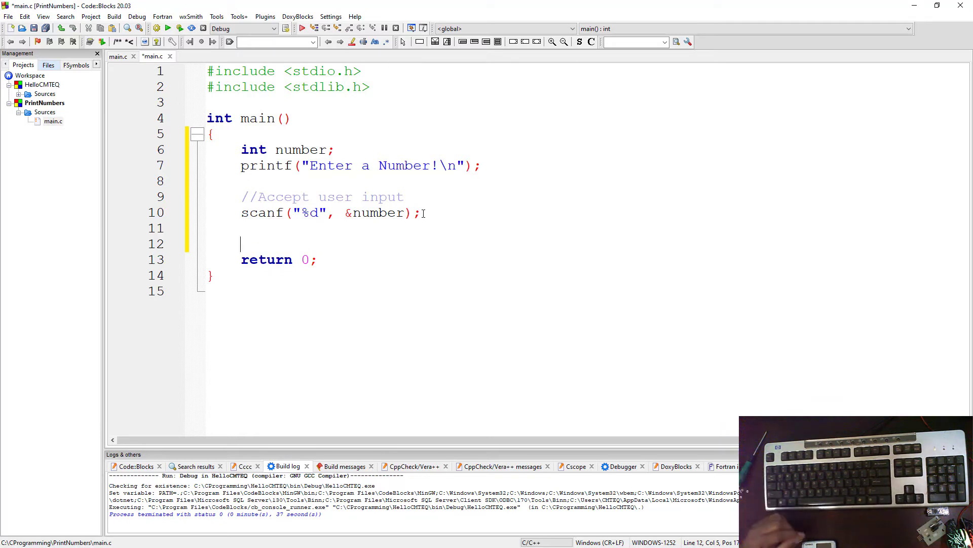
Start a printf(""); call on the line after the scanf
type("p")
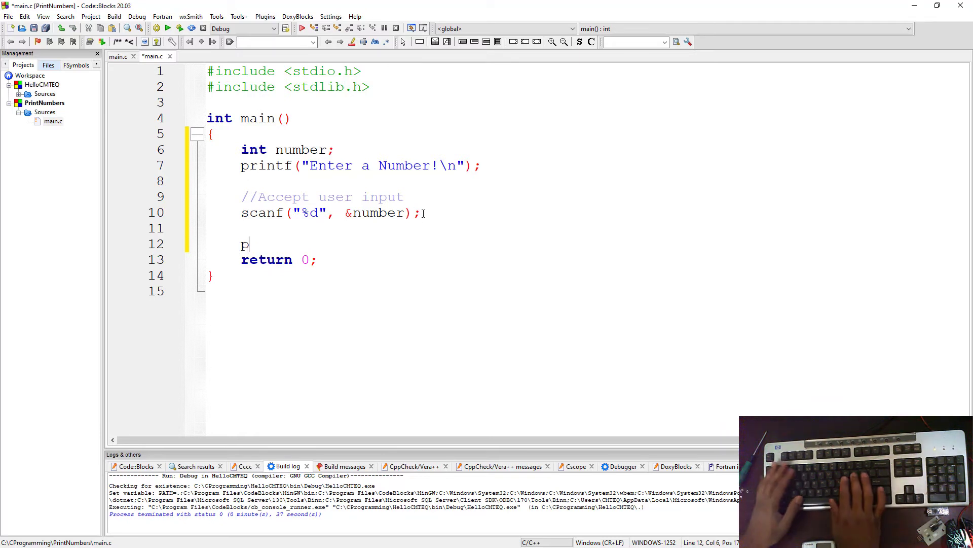
type("rintf(")
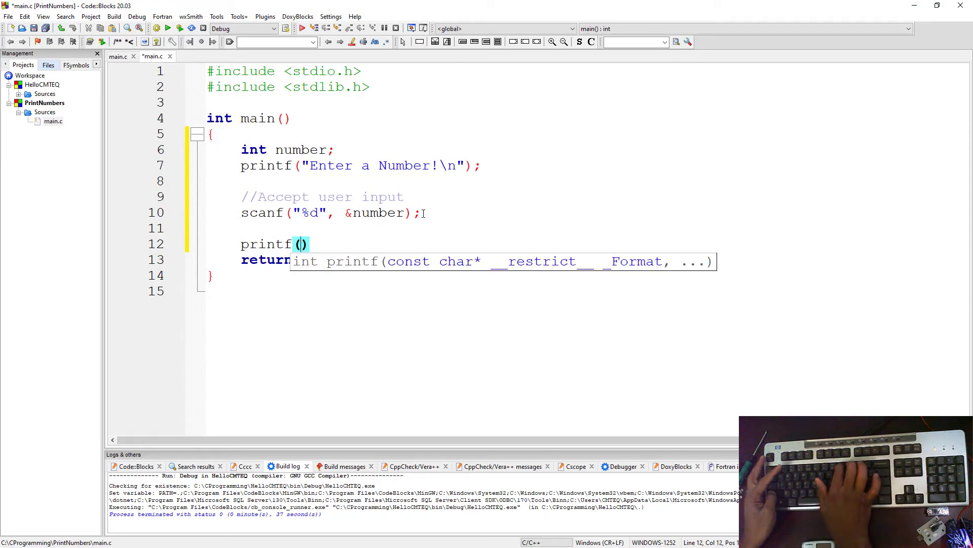
type(");")
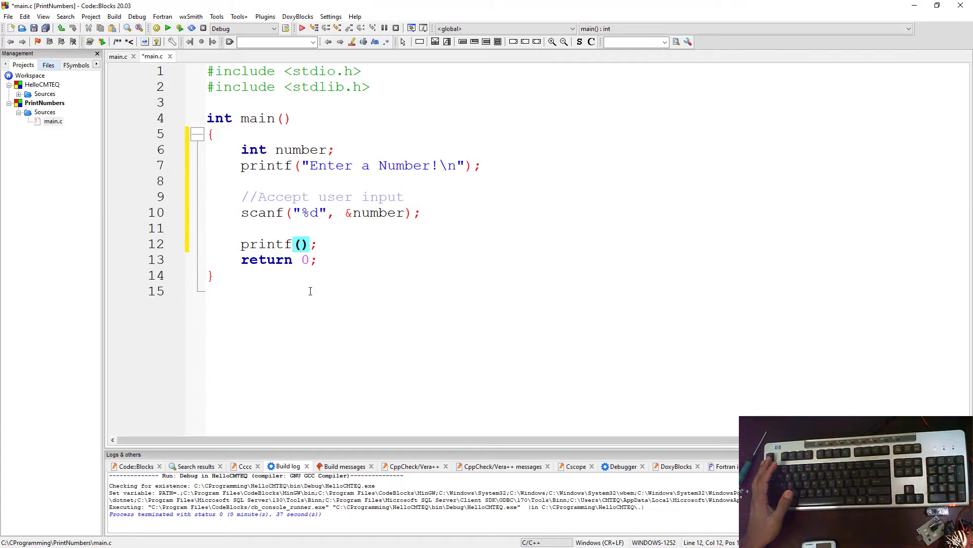
type("\"\"")
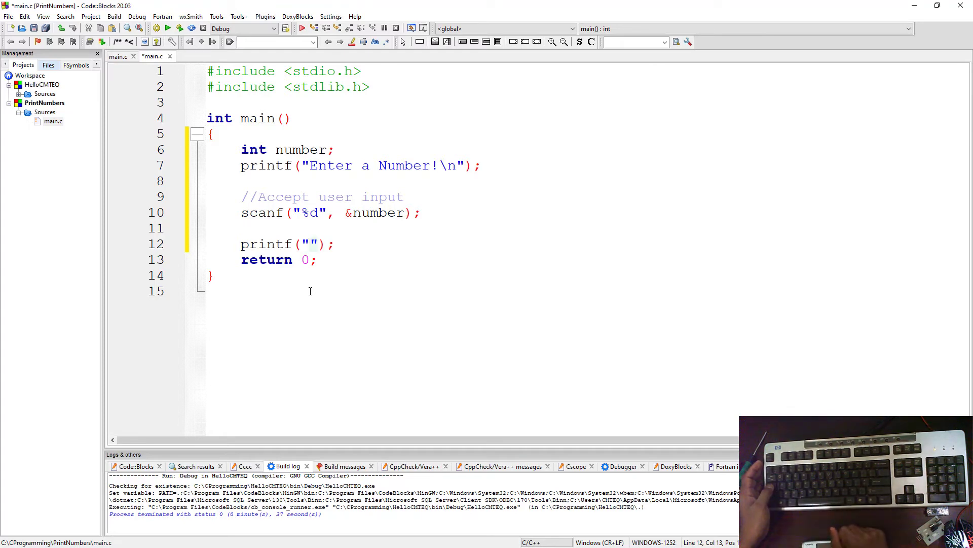
Complete it as printf("The user input is: %d", number);
type("The user")
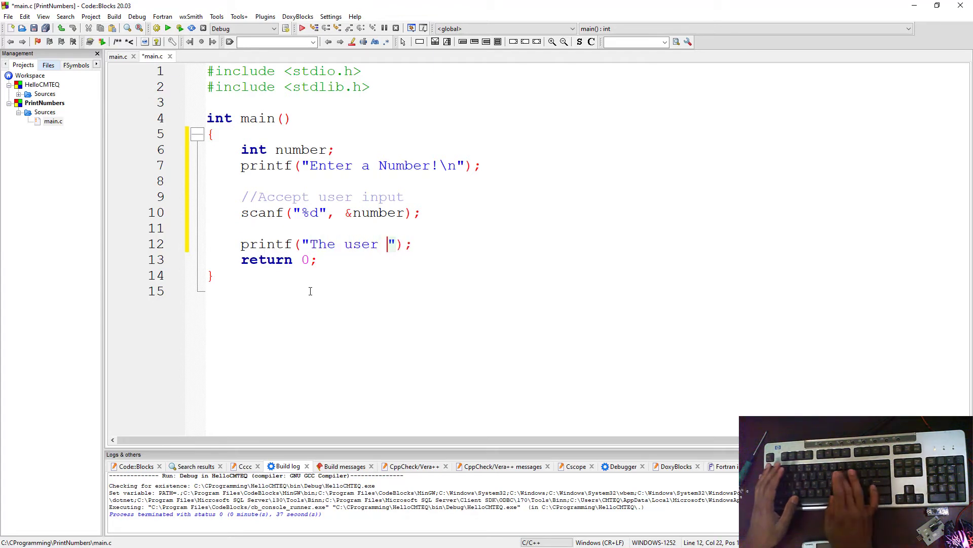
type("input is")
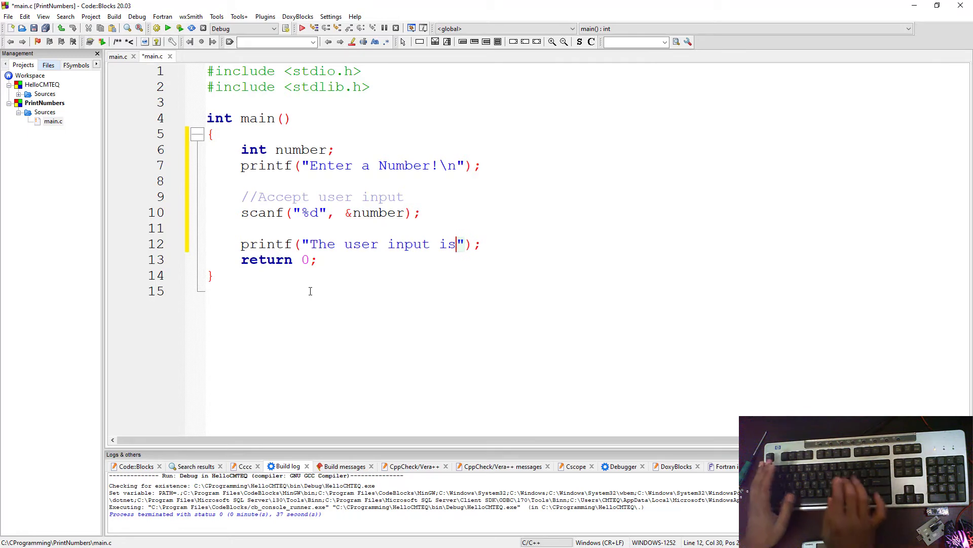
type(":")
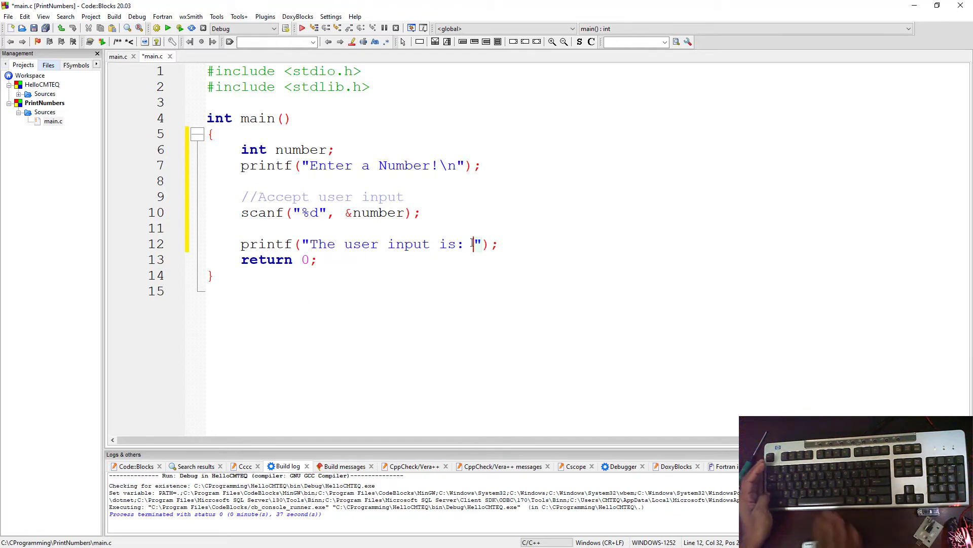
type("%d")
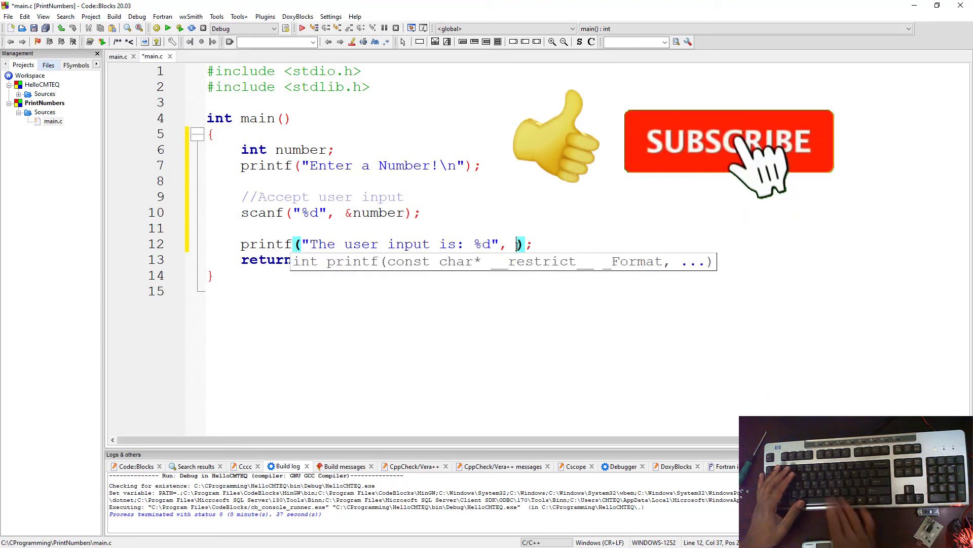
type("number")
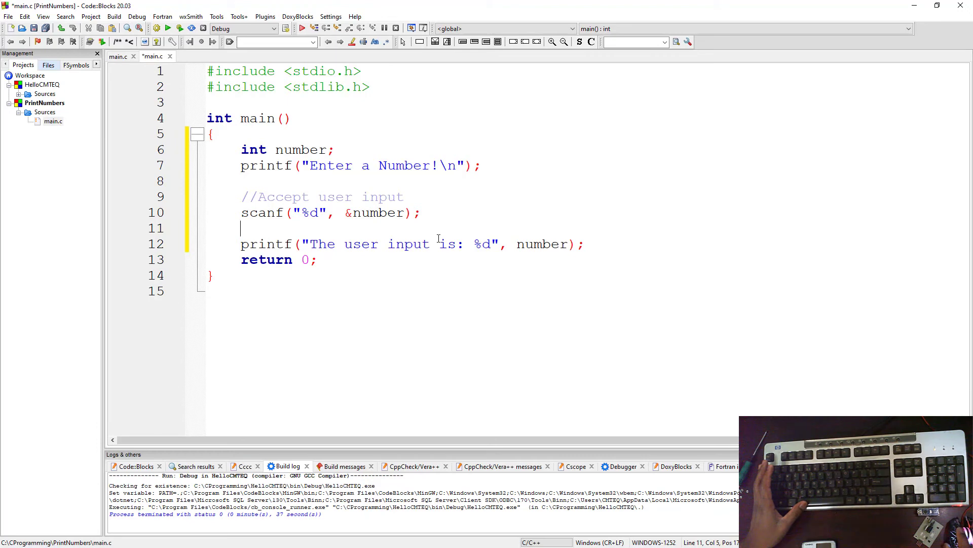
Add a //Display user input comment above the final printf
type("//")
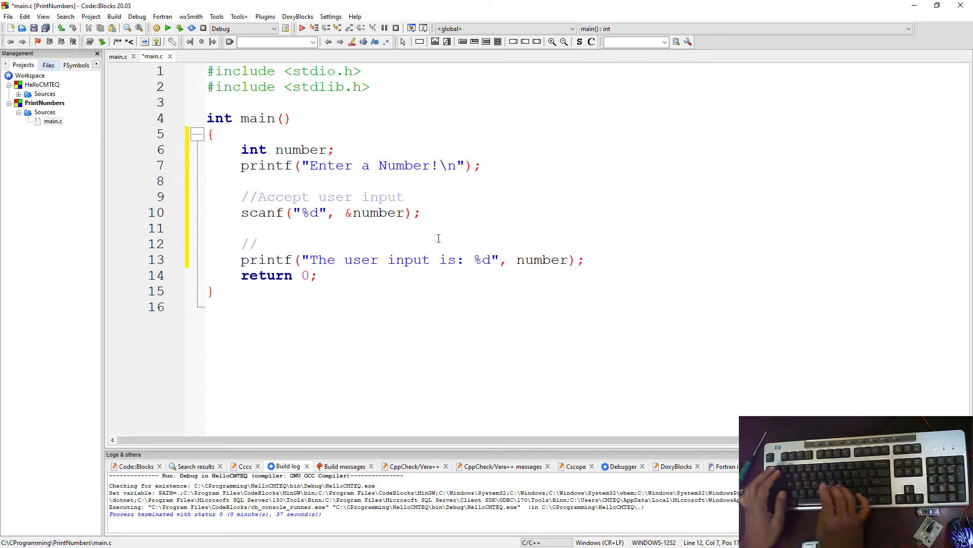
type("Display user input")
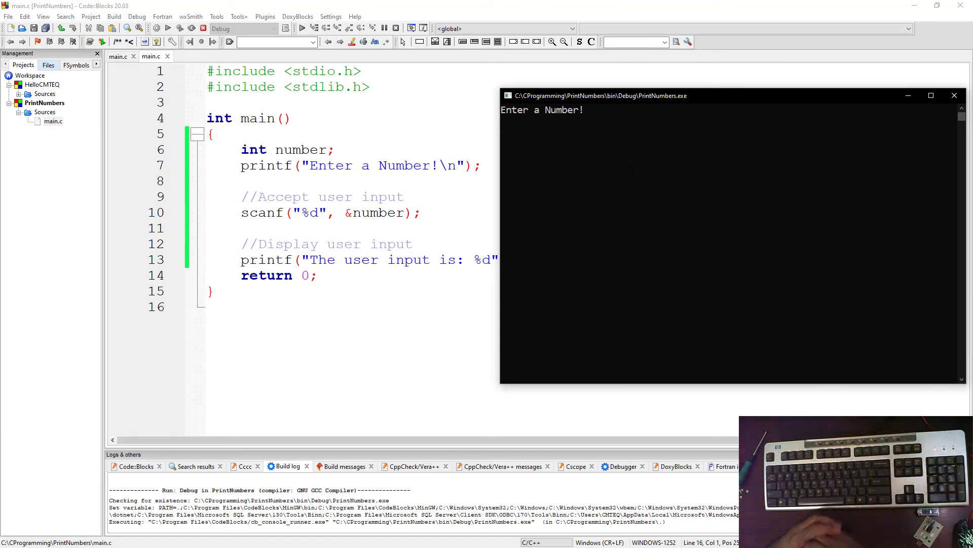
Enter 100 at the prompt so the program reports The user input is: 100
type("100")
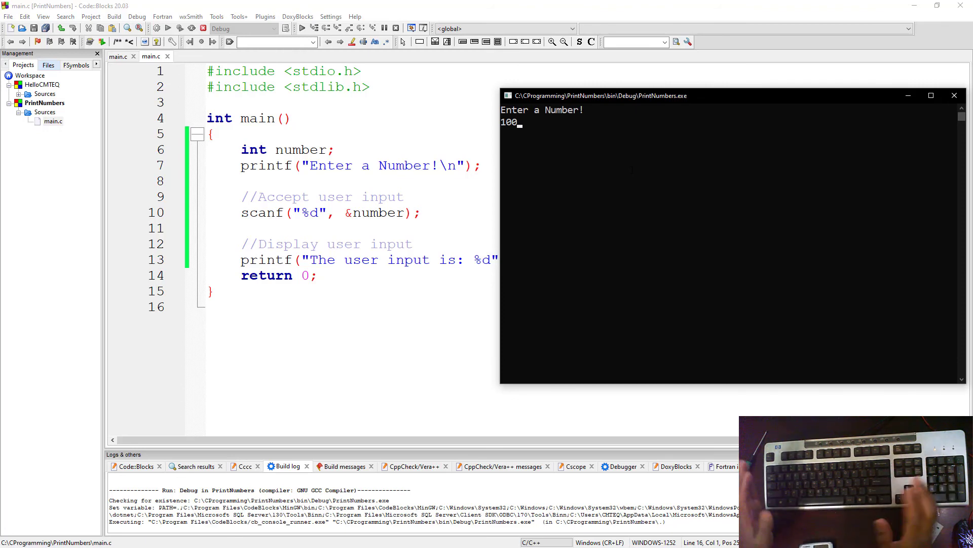
key("enter")
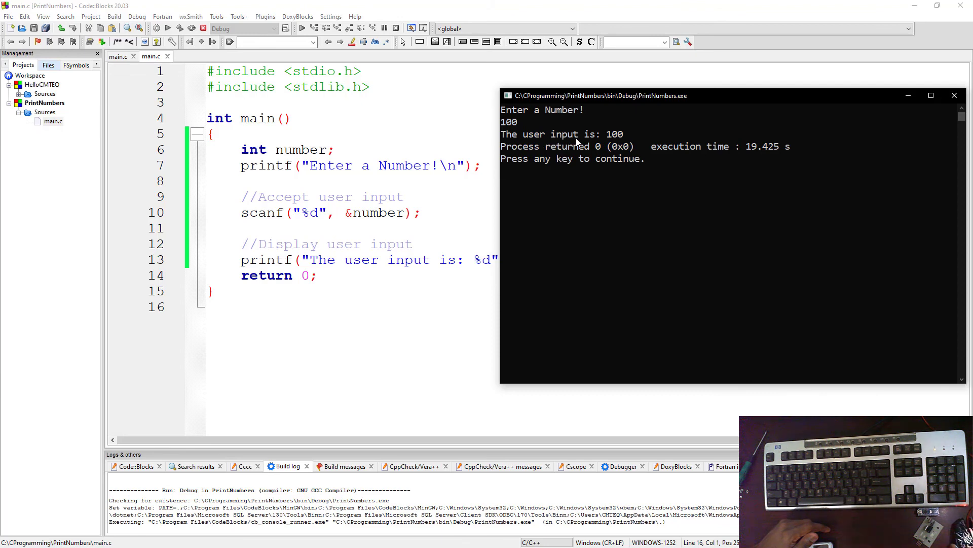
mouse_move(656, 185)
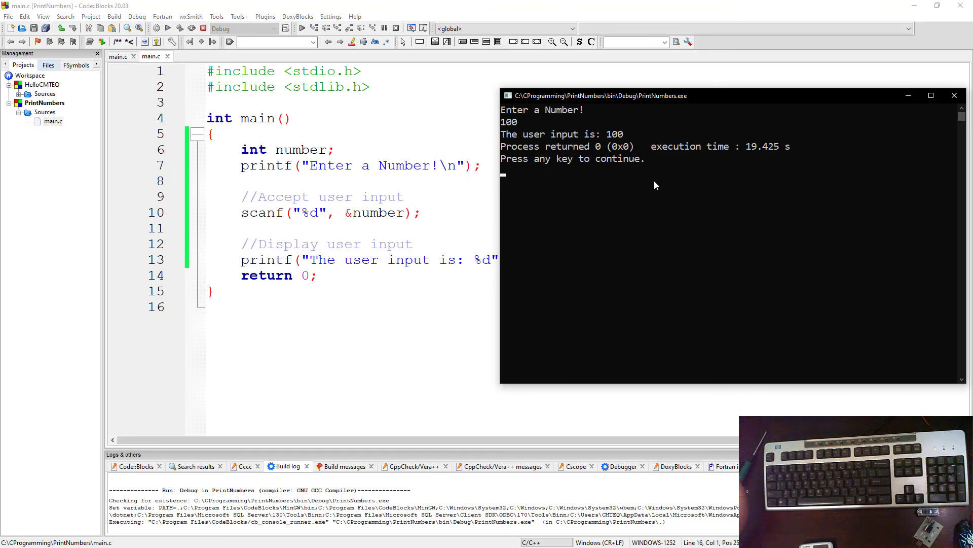
mouse_move(665, 185)
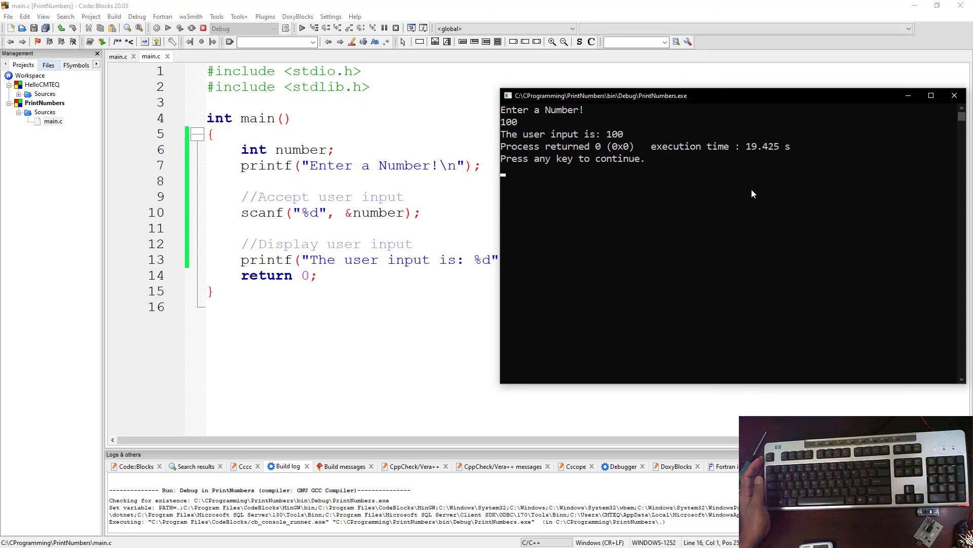
mouse_move(665, 191)
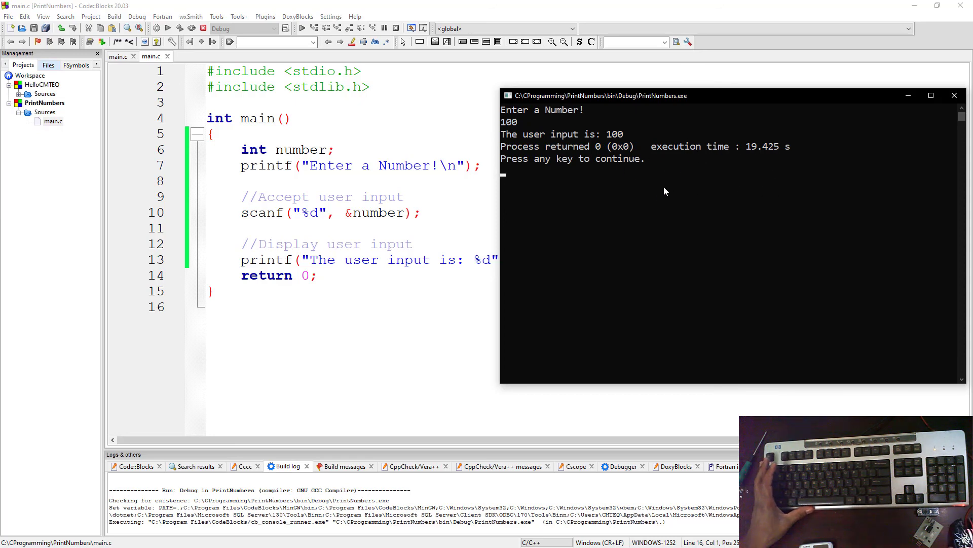
mouse_move(735, 190)
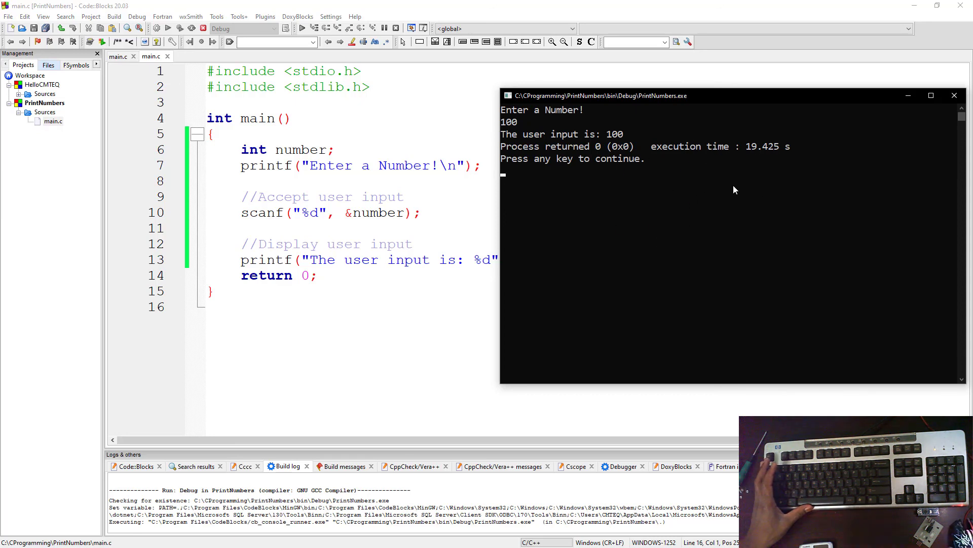
mouse_move(664, 172)
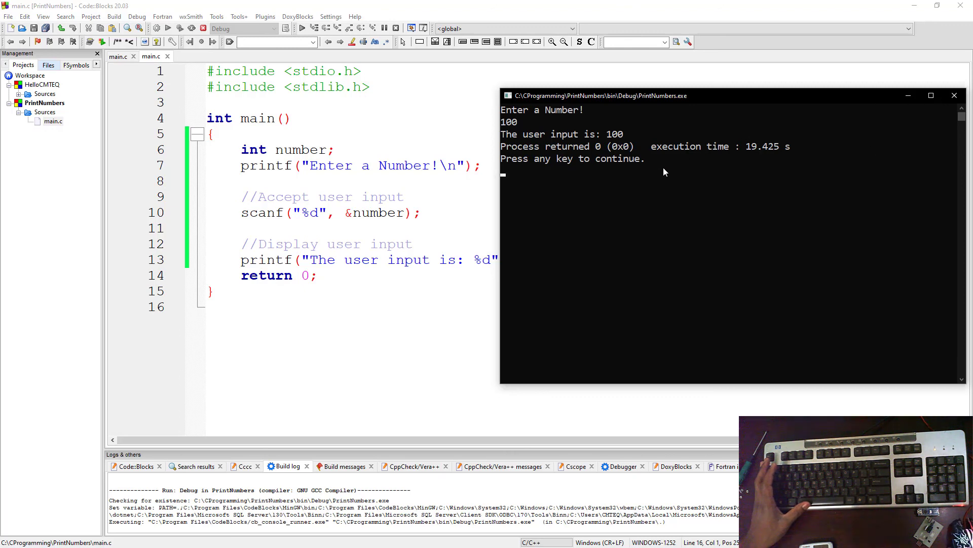